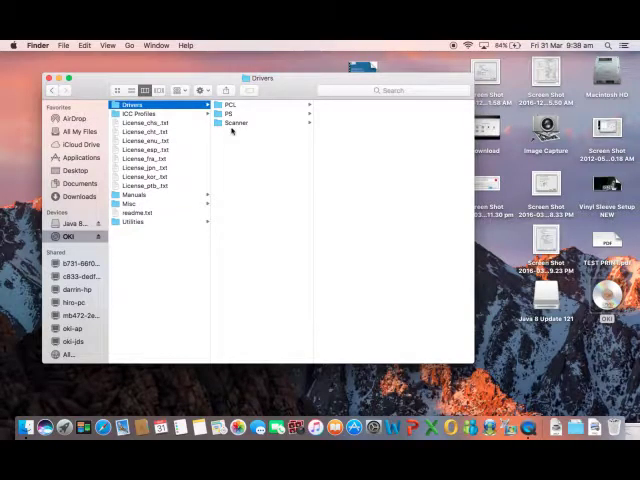
Step: Open the Scanner folder within the OKI Drivers folder in Finder
left_click(237, 123)
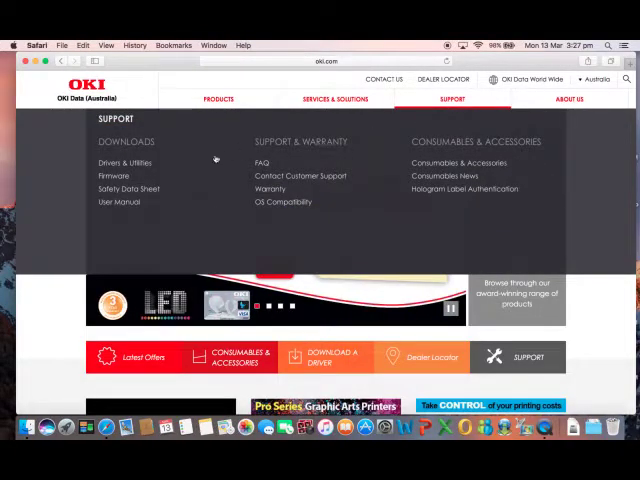
mouse_move(140, 163)
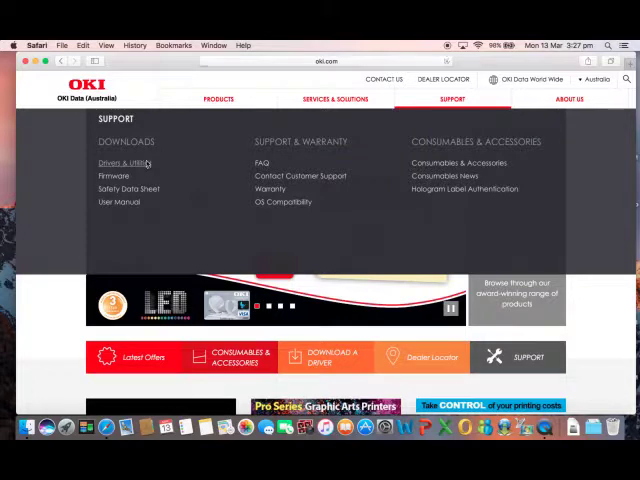
Step: Download the Mac OS Scanner ICA Driver for the MC363dn, accepting the agreement
left_click(120, 163)
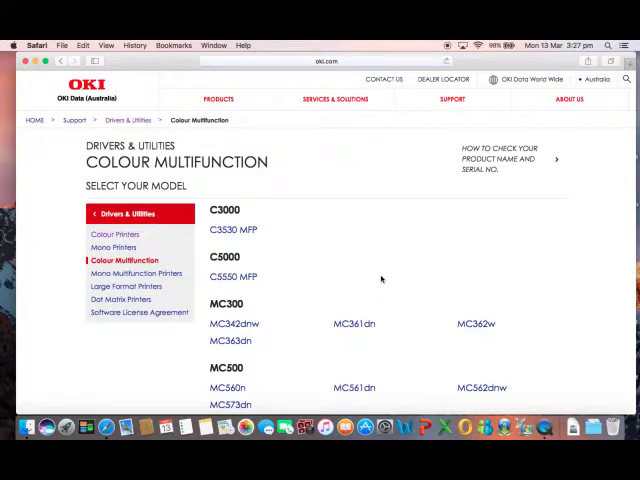
mouse_move(230, 340)
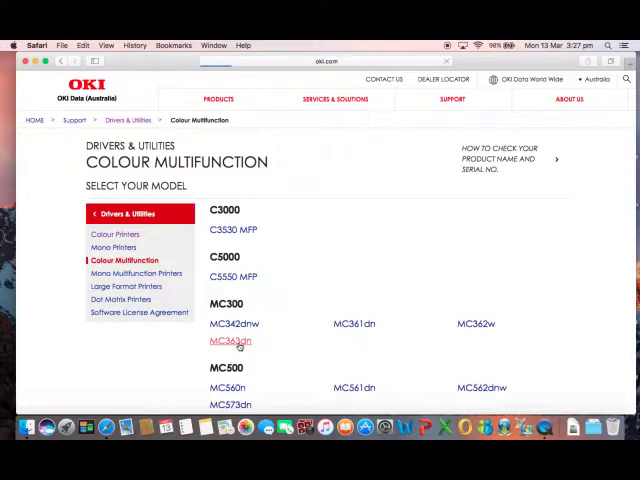
left_click(229, 340)
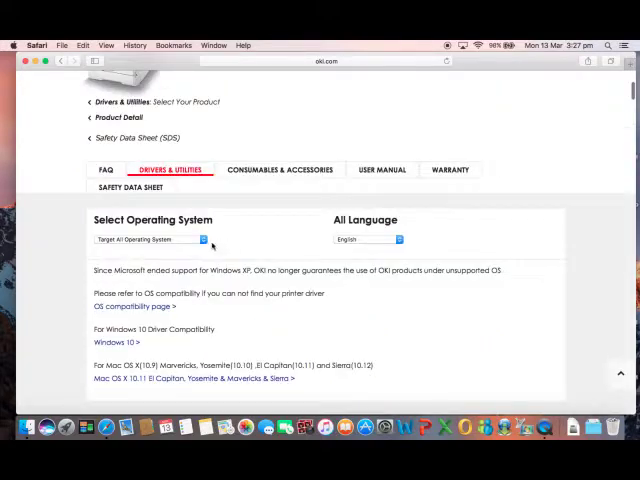
left_click(148, 239)
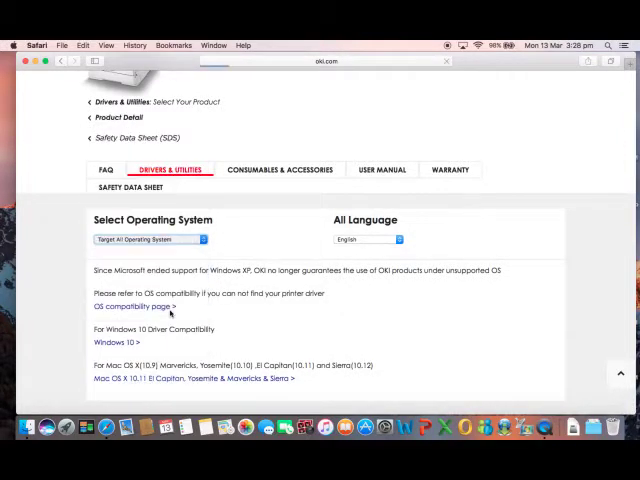
scroll("down", 3)
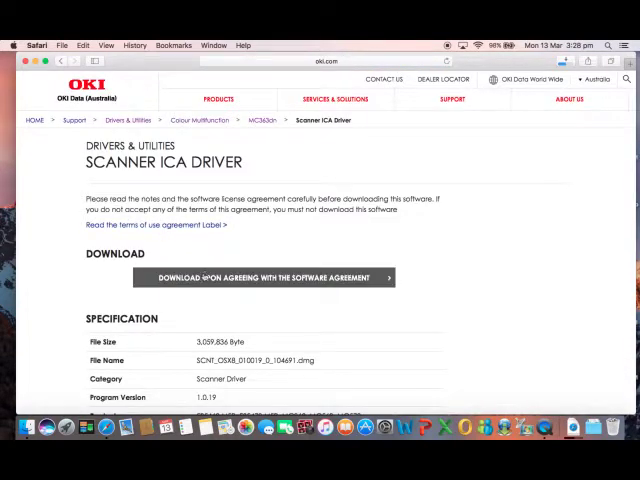
left_click(205, 277)
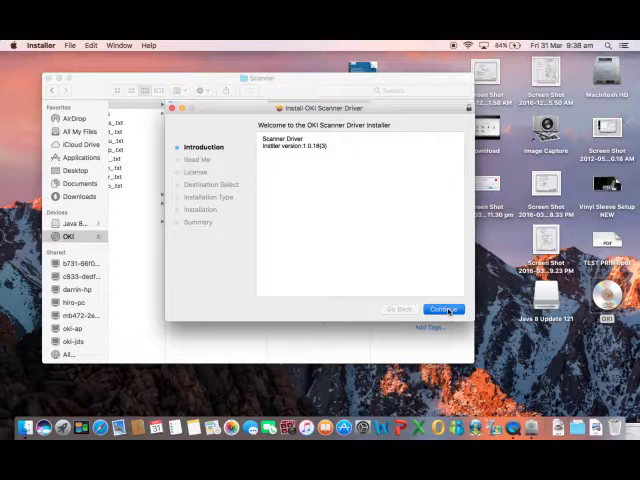
Step: Continue past the introduction, skip the Osaka font download, and pass Read Me
left_click(444, 309)
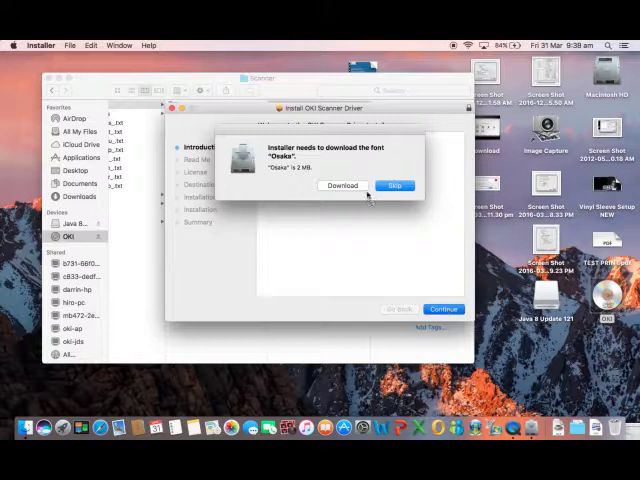
left_click(342, 185)
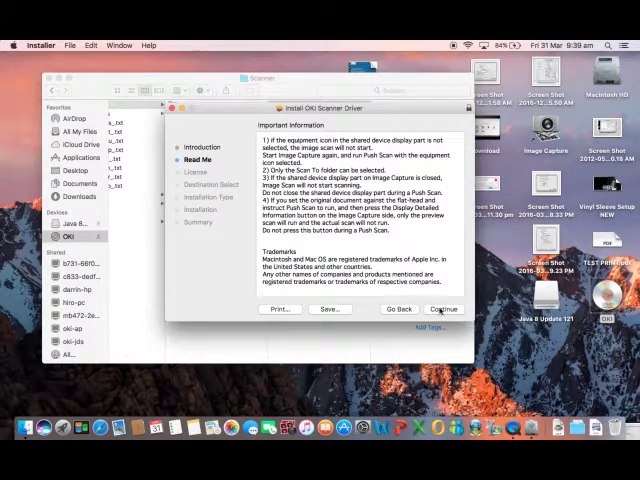
left_click(443, 309)
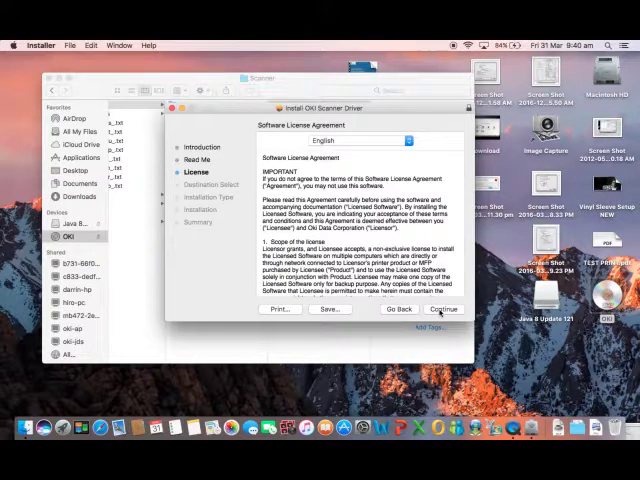
Step: Agree to the license, install with admin password, and allow the login item
left_click(443, 309)
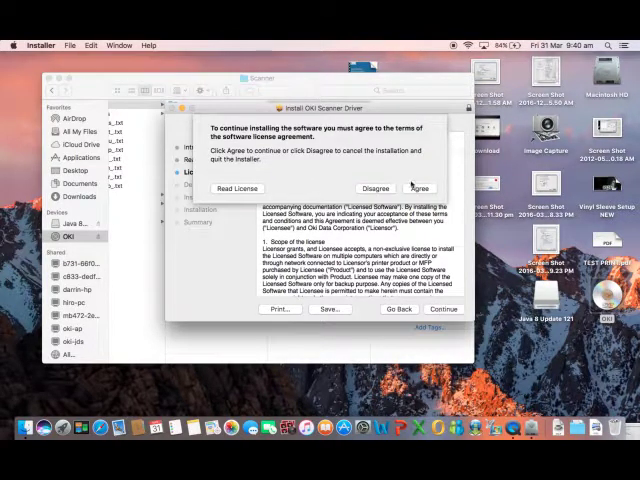
left_click(418, 188)
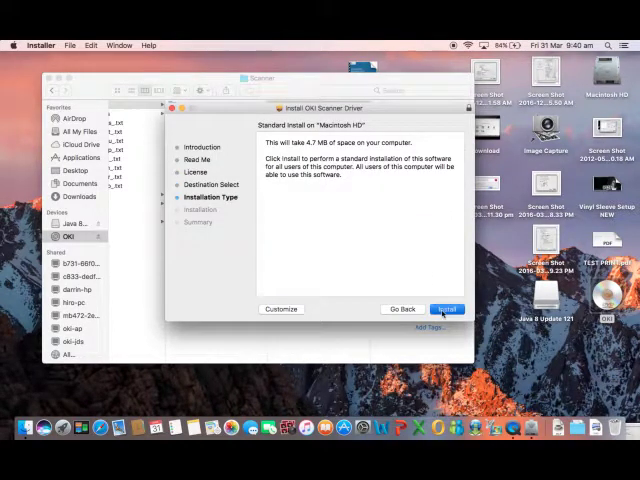
left_click(446, 308)
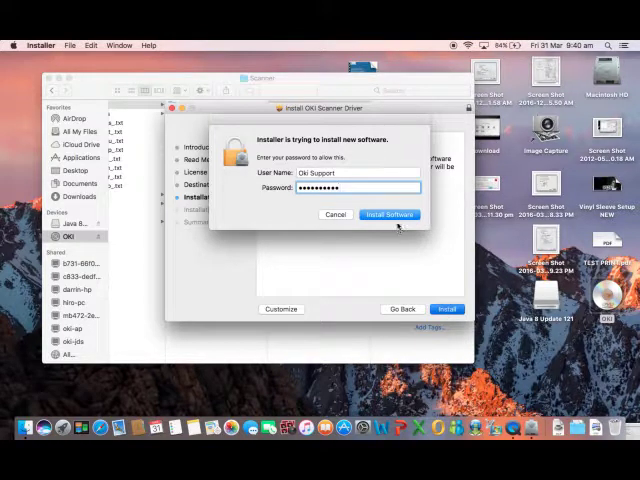
left_click(389, 214)
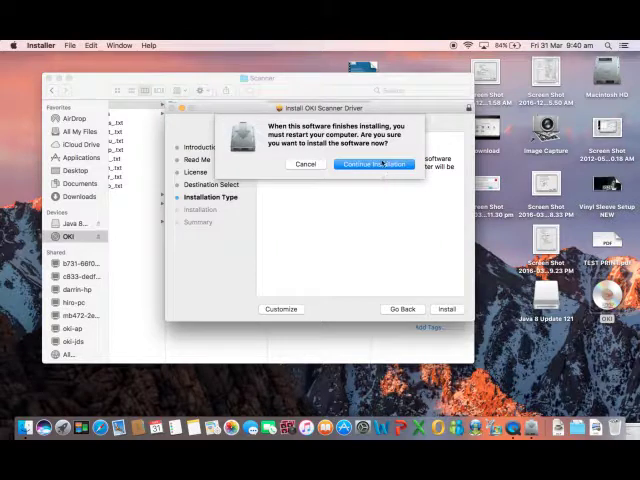
left_click(374, 164)
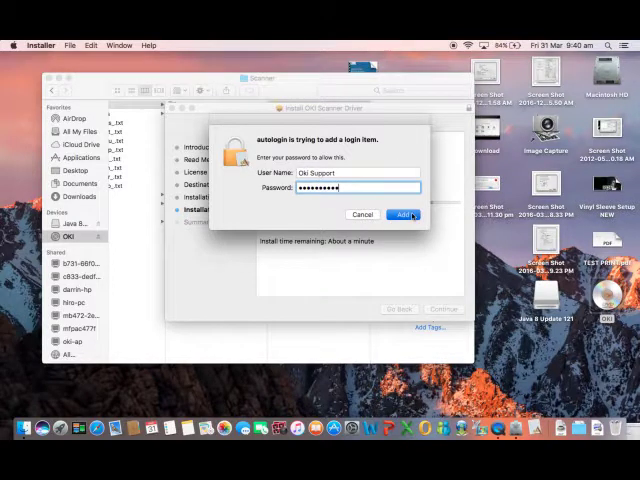
left_click(402, 214)
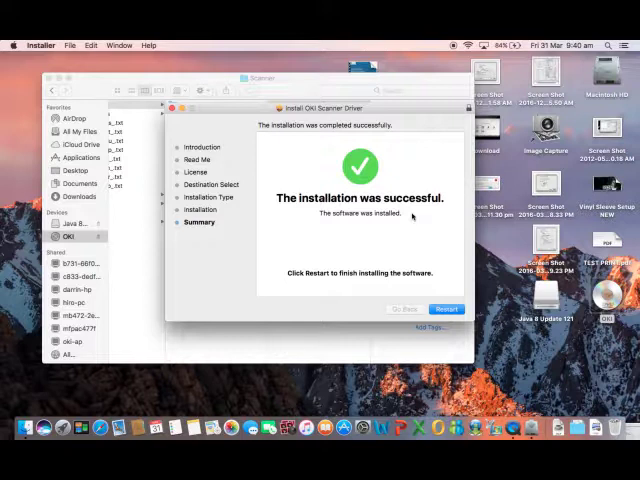
mouse_move(426, 278)
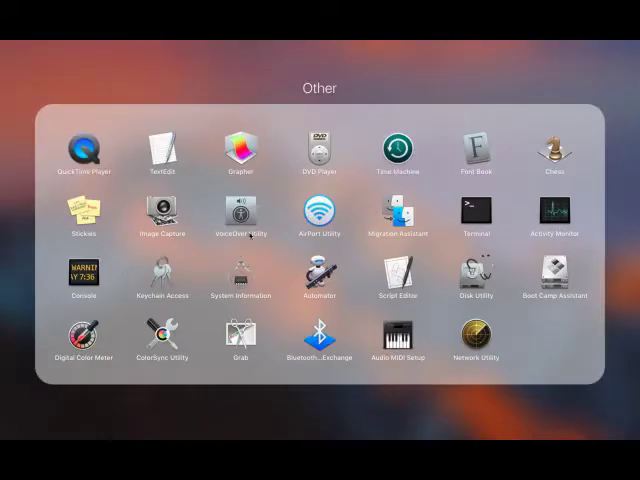
mouse_move(232, 273)
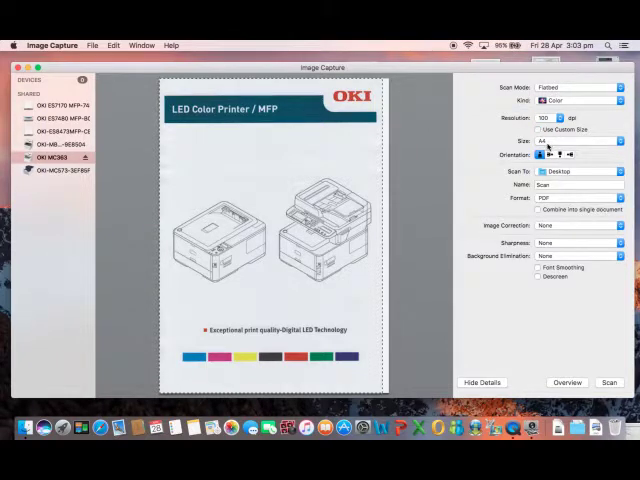
Step: Set scan size to A4, destination Desktop, name 'Scan', format PDF
left_click(580, 86)
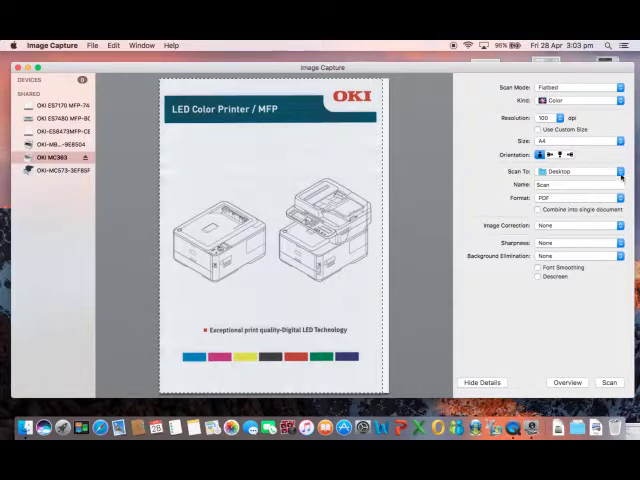
left_click(610, 172)
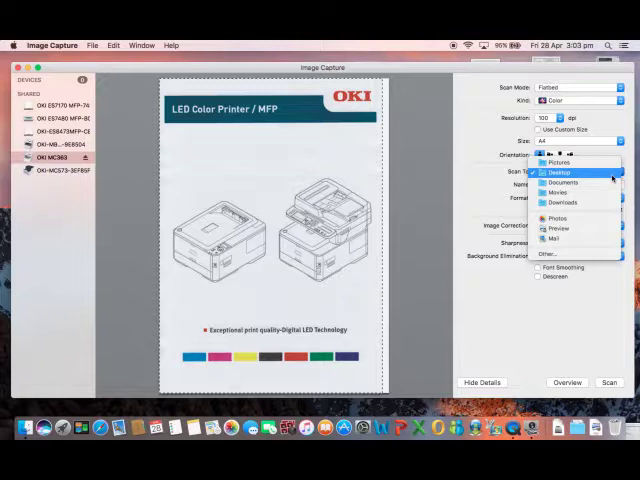
left_click(555, 172)
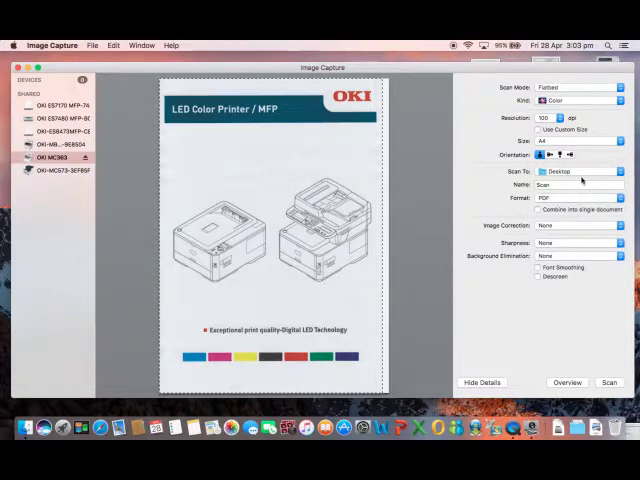
left_click(583, 184)
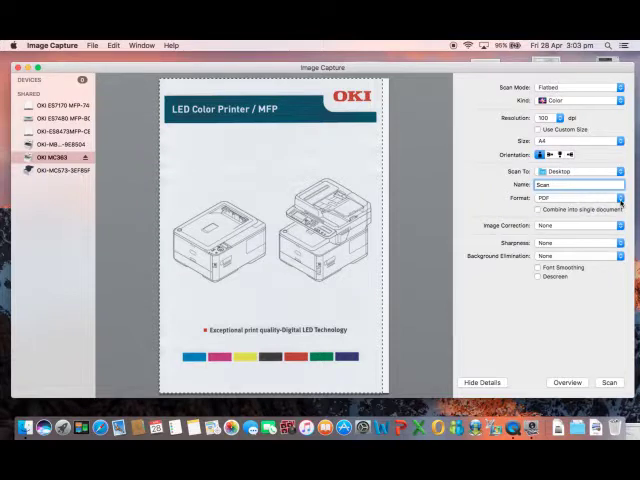
left_click(621, 197)
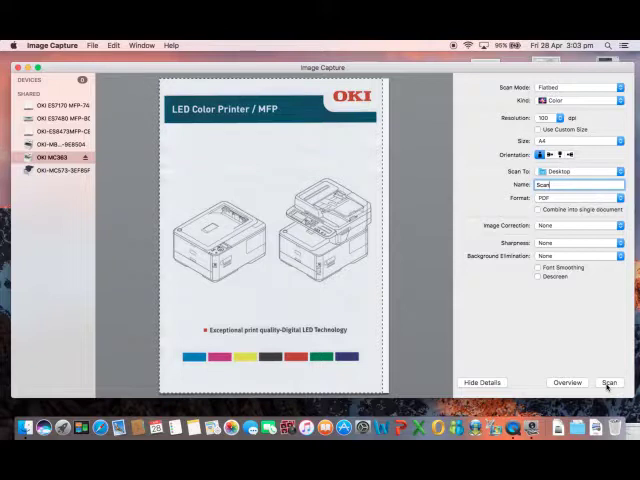
Step: Scan the page and open the resulting Scan 1.pdf
left_click(607, 382)
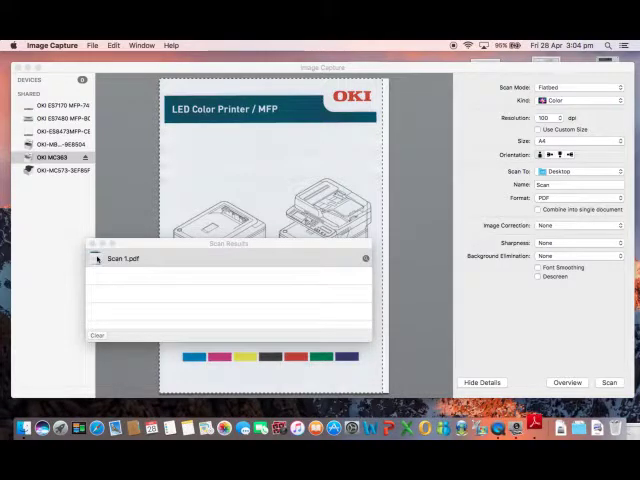
double_click(122, 258)
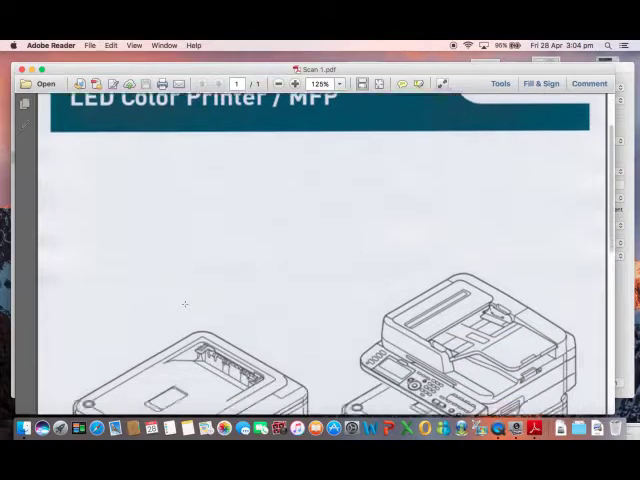
scroll("down", 3)
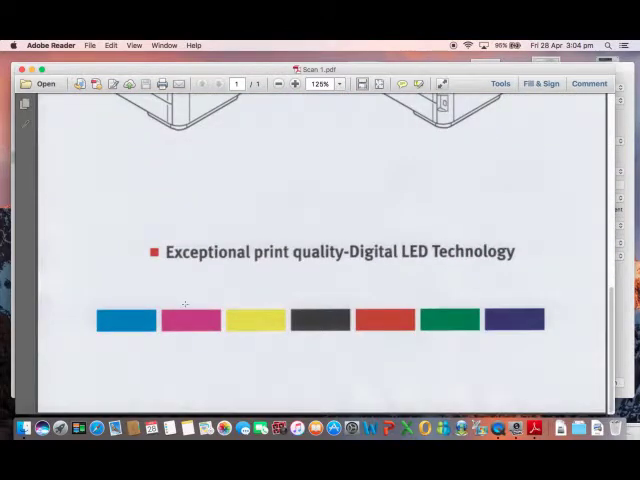